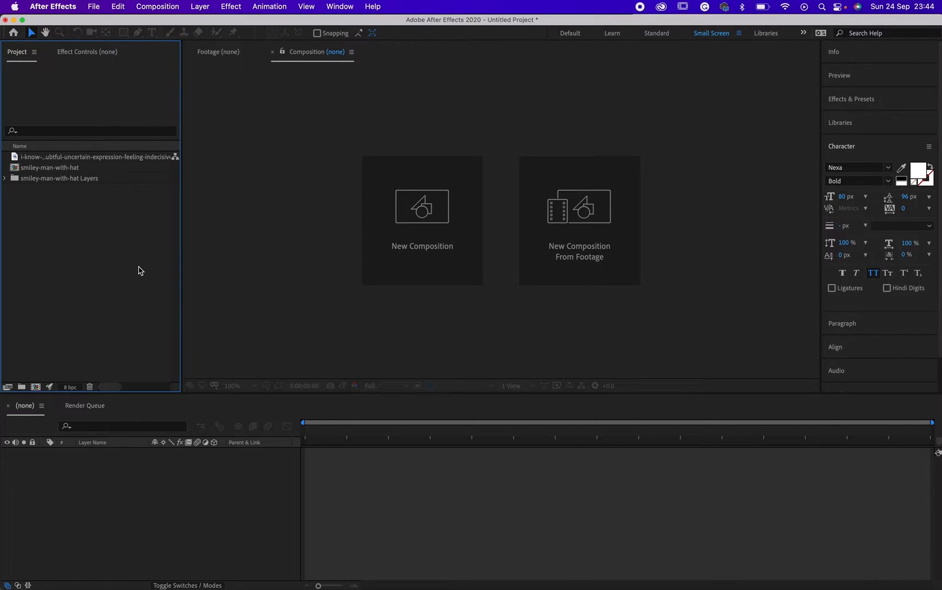
mouse_move(117, 175)
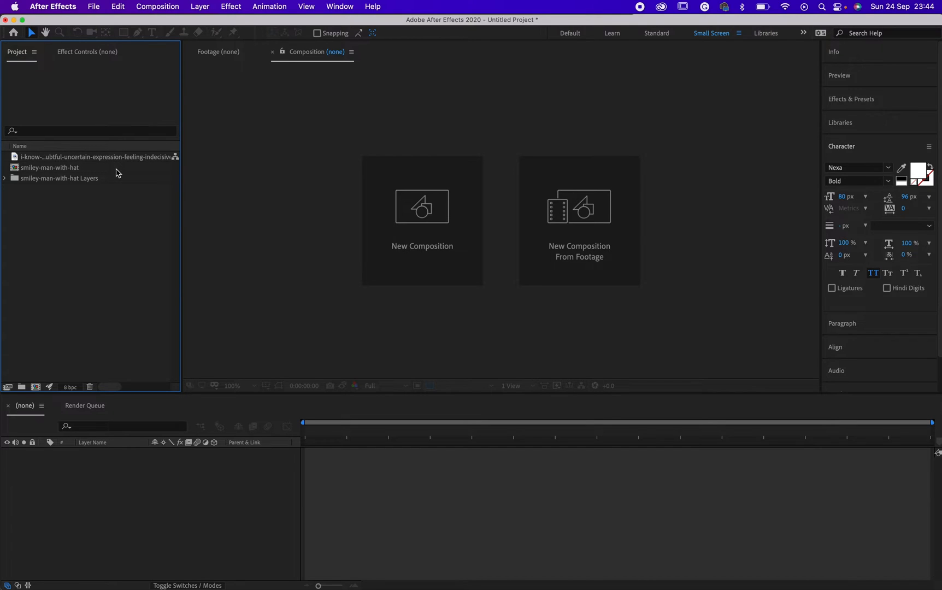
Open the smiley-man-with-hat composition from the Project panel
double_click(52, 167)
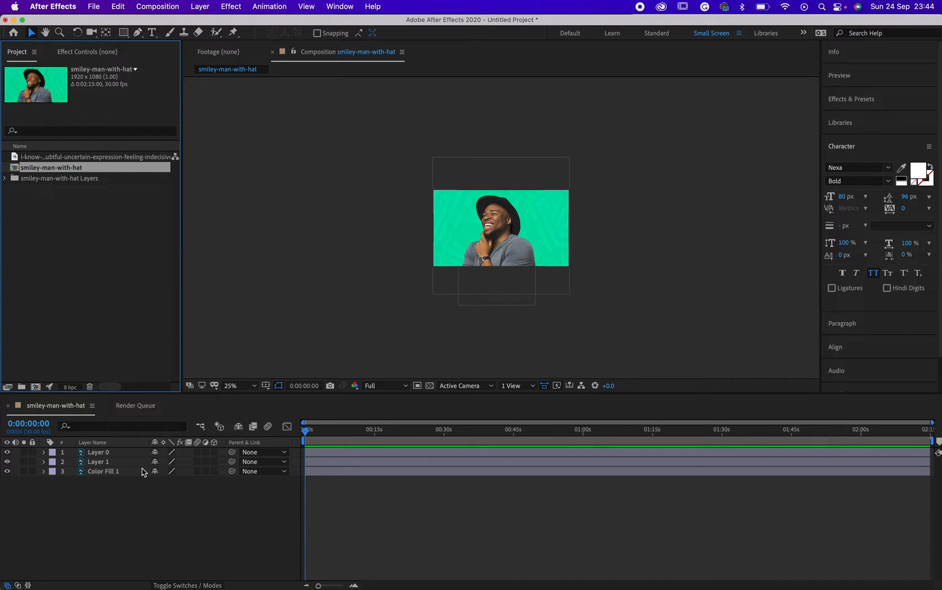
left_click(99, 451)
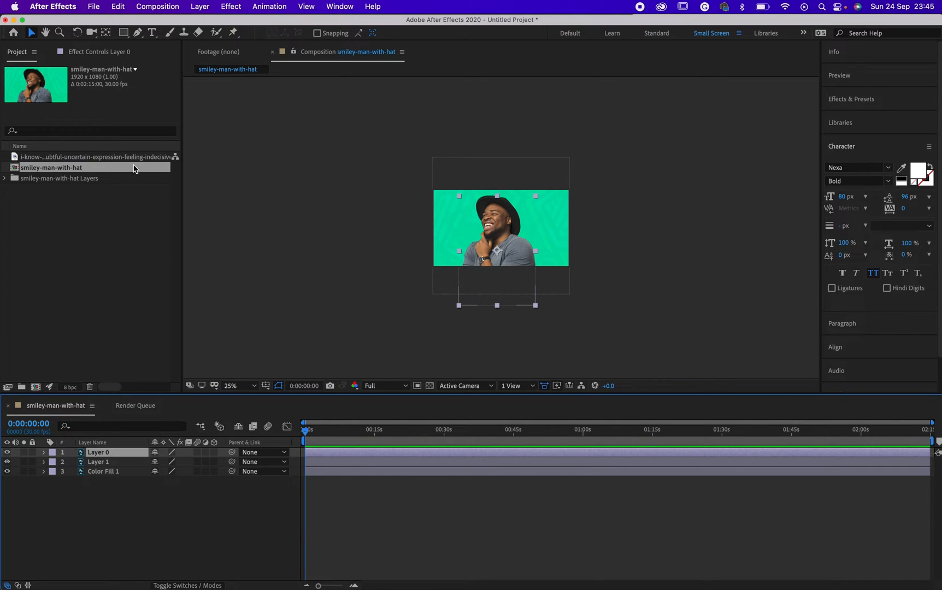
left_click(87, 157)
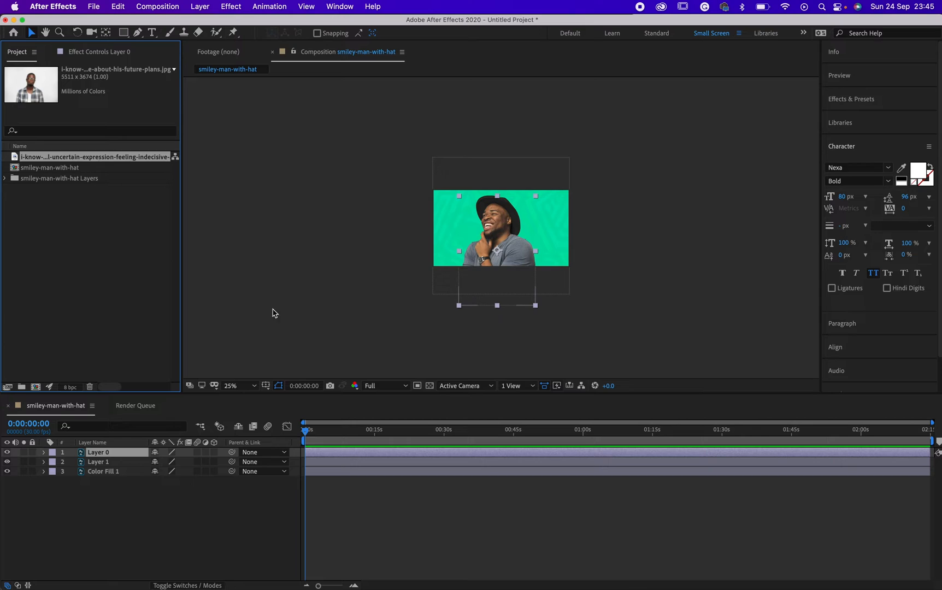
mouse_move(412, 461)
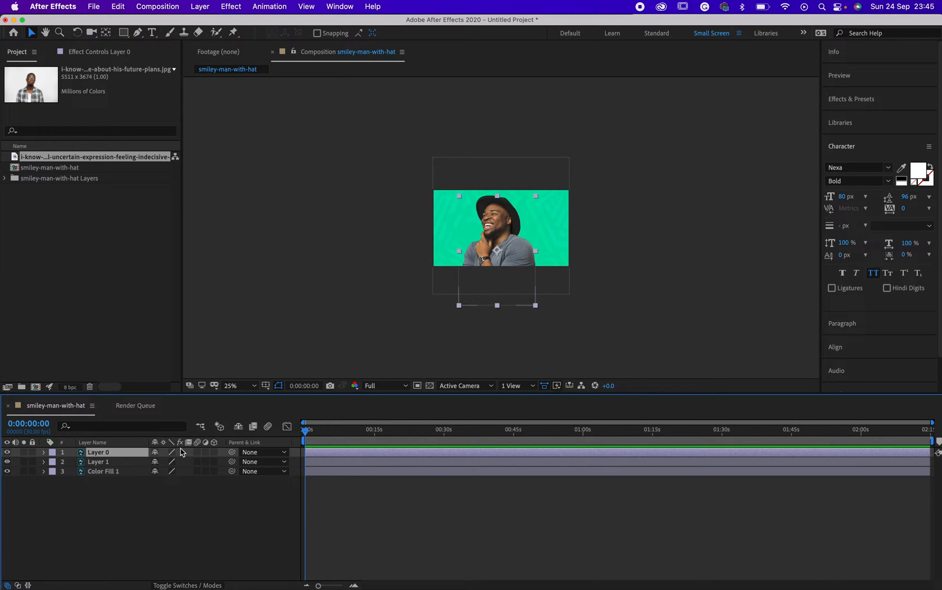
Expand Layer 0's Transform properties and start a Position keyframe at 0s
left_click(43, 452)
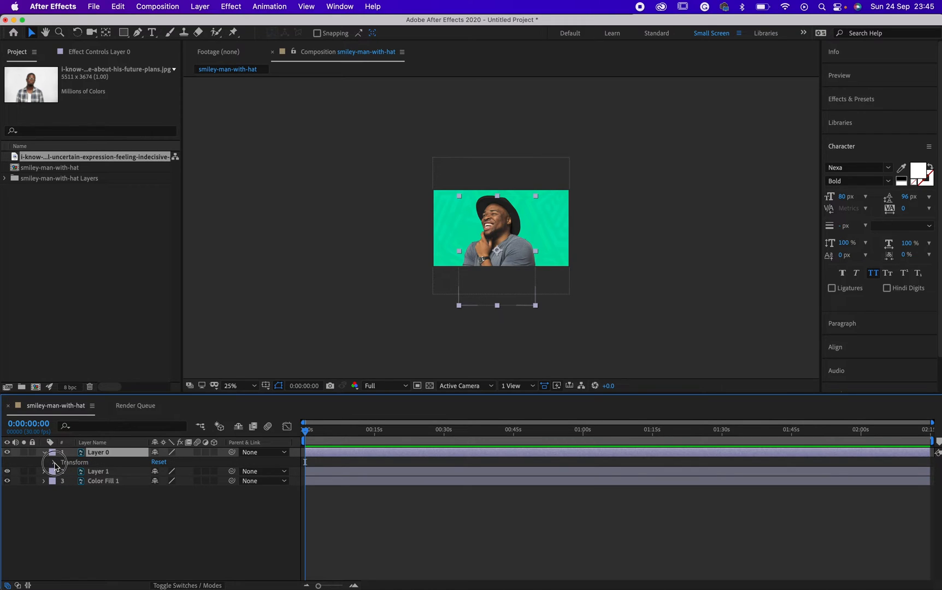
left_click(49, 452)
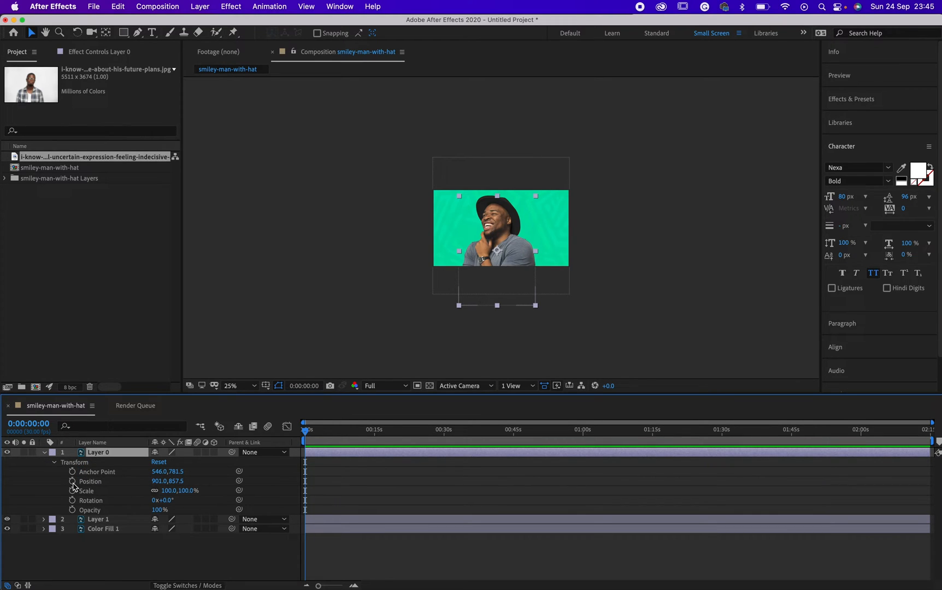
left_click(71, 481)
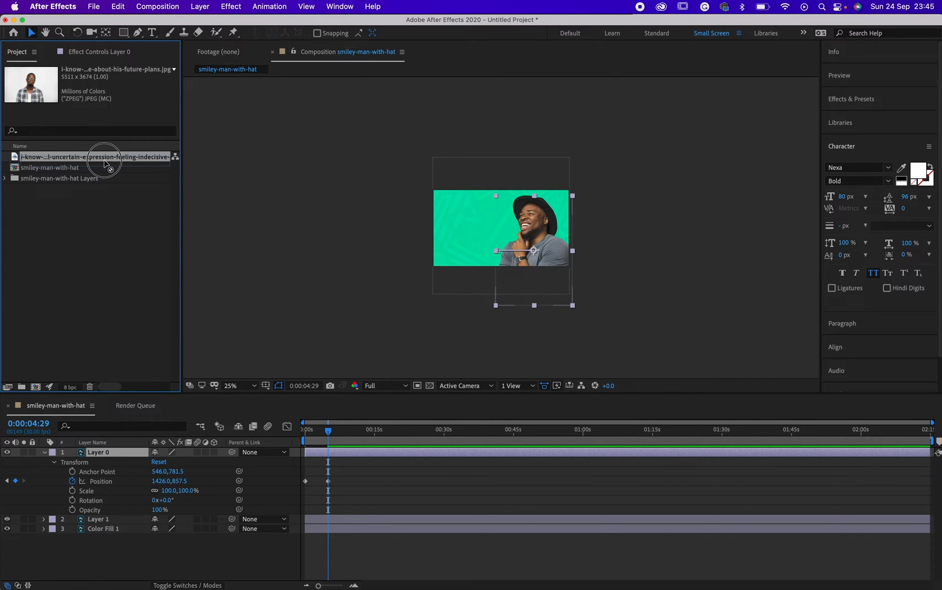
Alt-drag the uncertain-expression man-in-glasses JPG onto Layer 0 to replace its source
left_click_drag(103, 157, 123, 391)
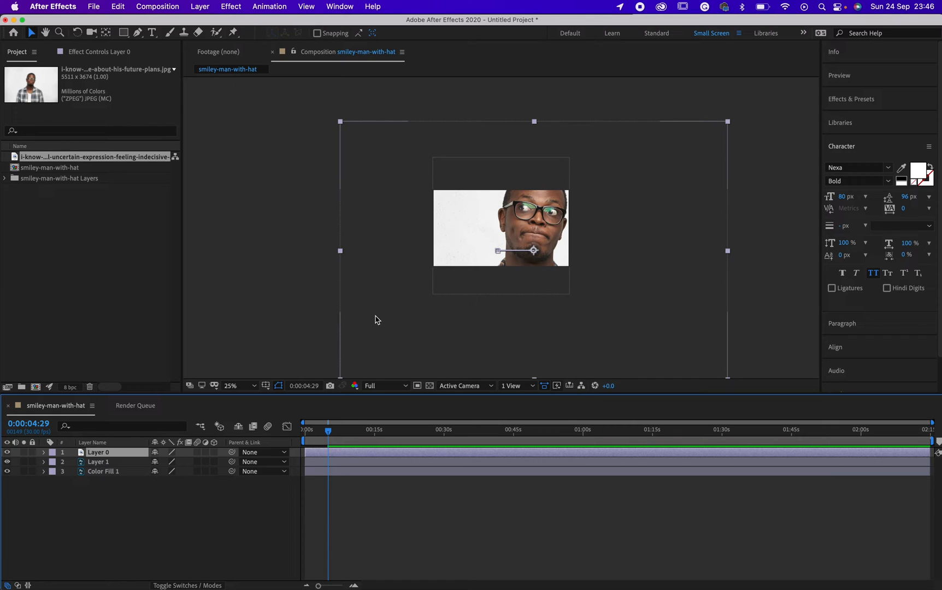
mouse_move(235, 383)
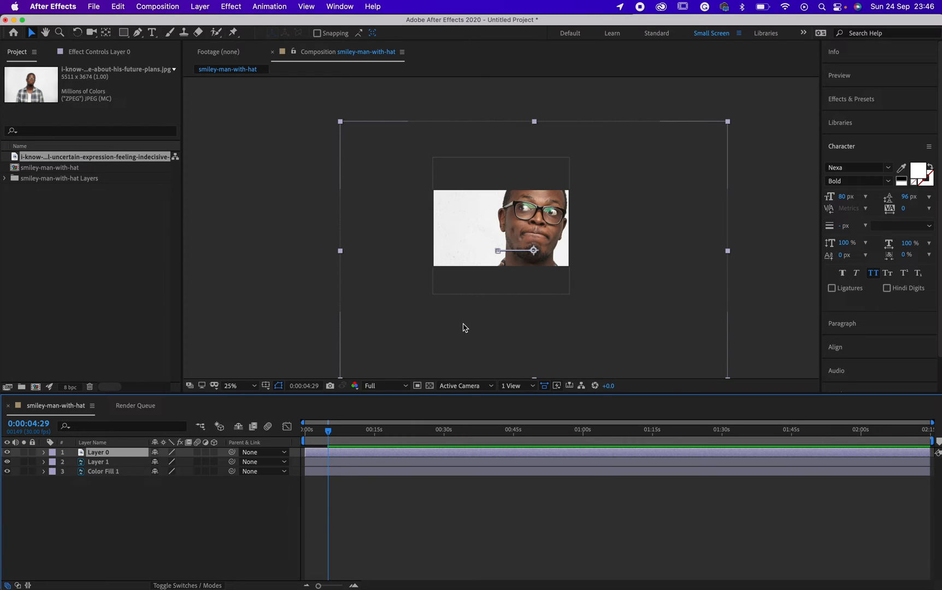
mouse_move(465, 324)
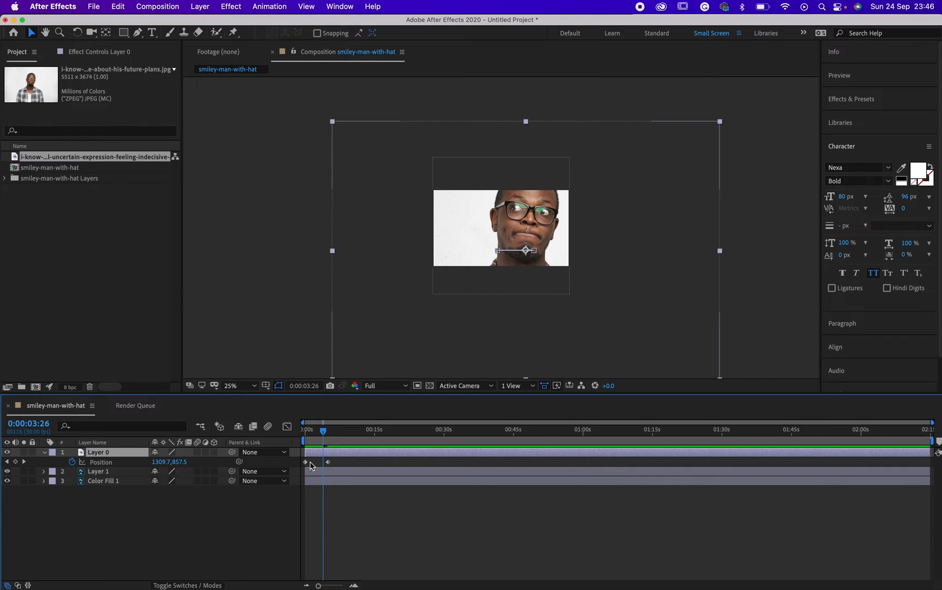
mouse_move(367, 463)
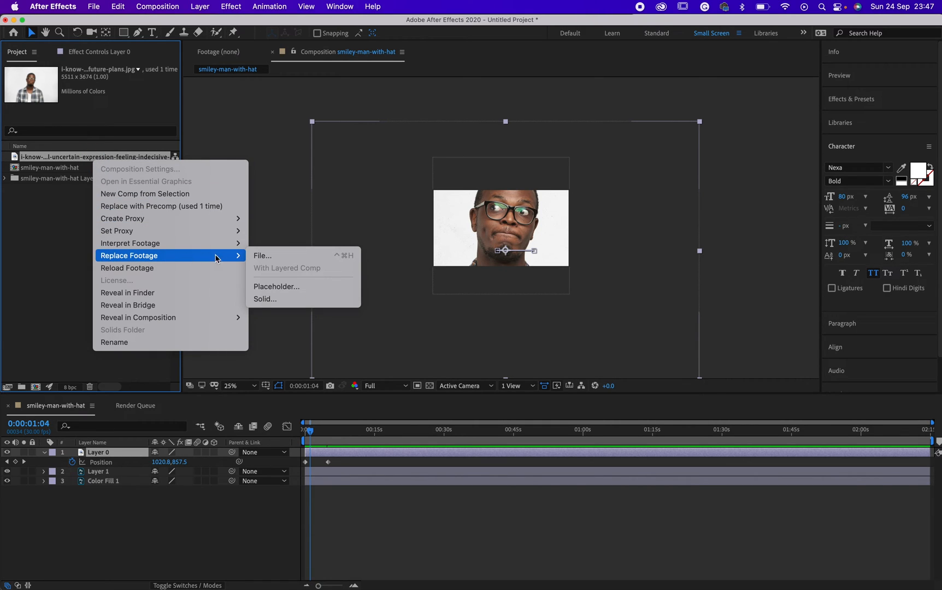
mouse_move(276, 257)
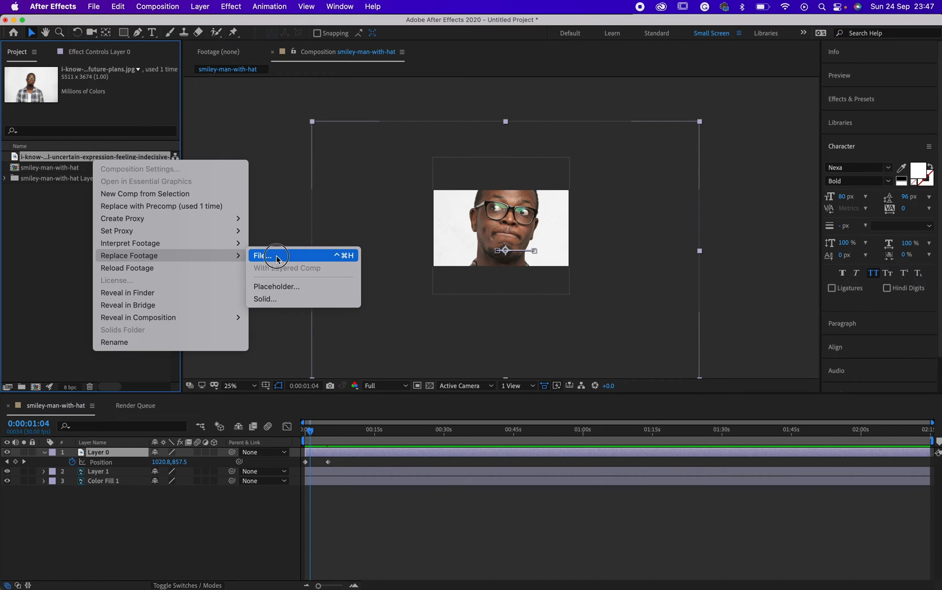
Choose Replace Footage > File for the project footage
left_click(262, 255)
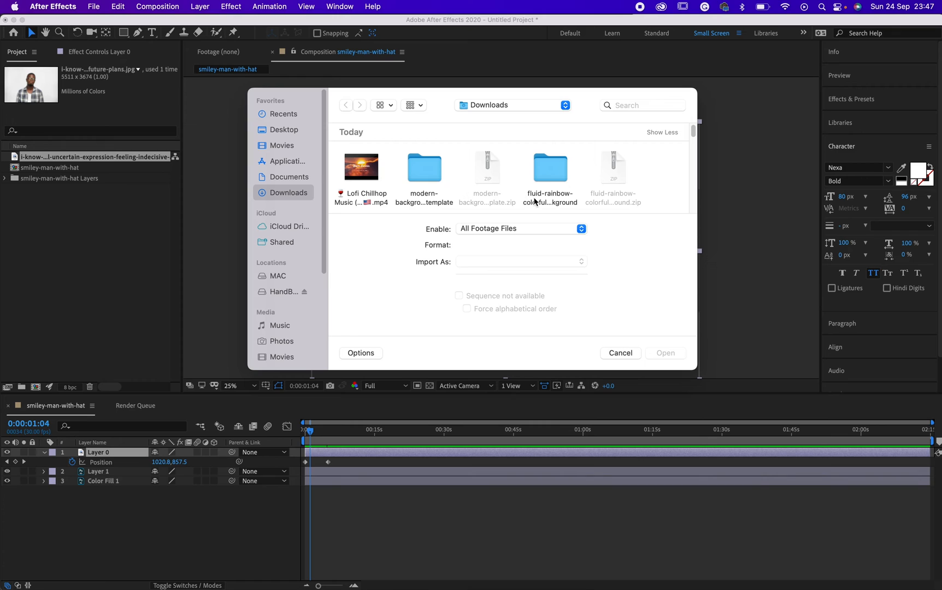
Replace the footage with the prosperous businessman JPG from Downloads
scroll("down", 3)
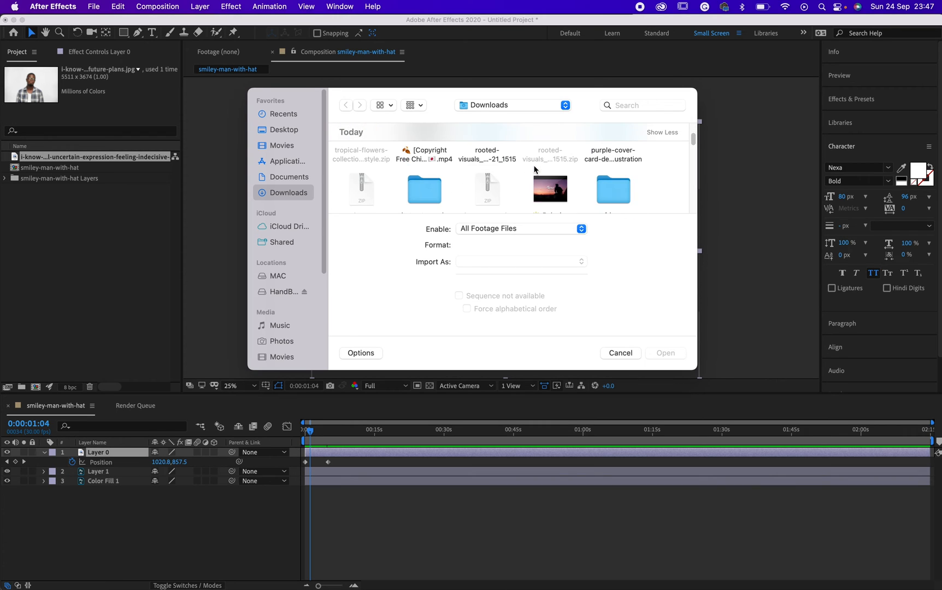
scroll("down", 3)
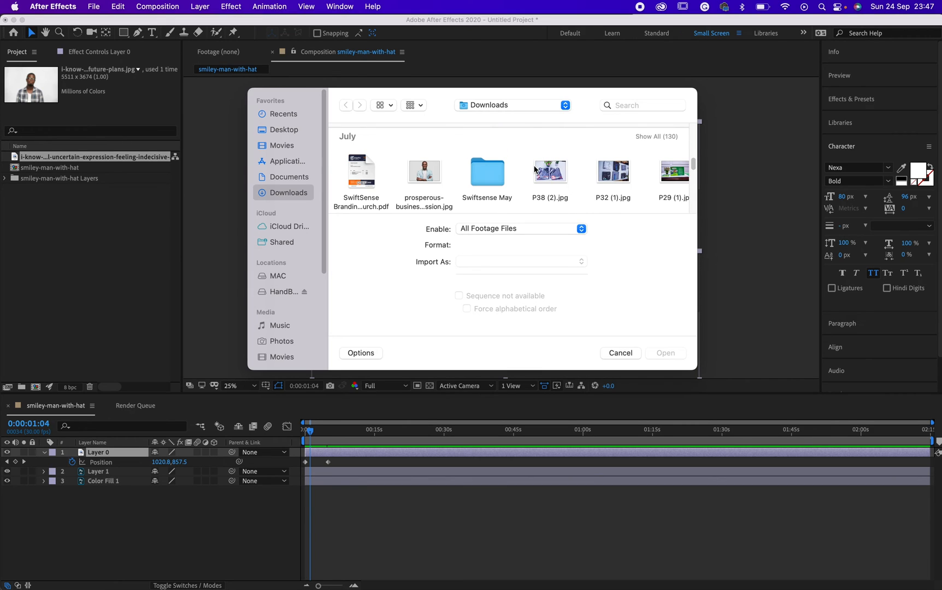
left_click(550, 171)
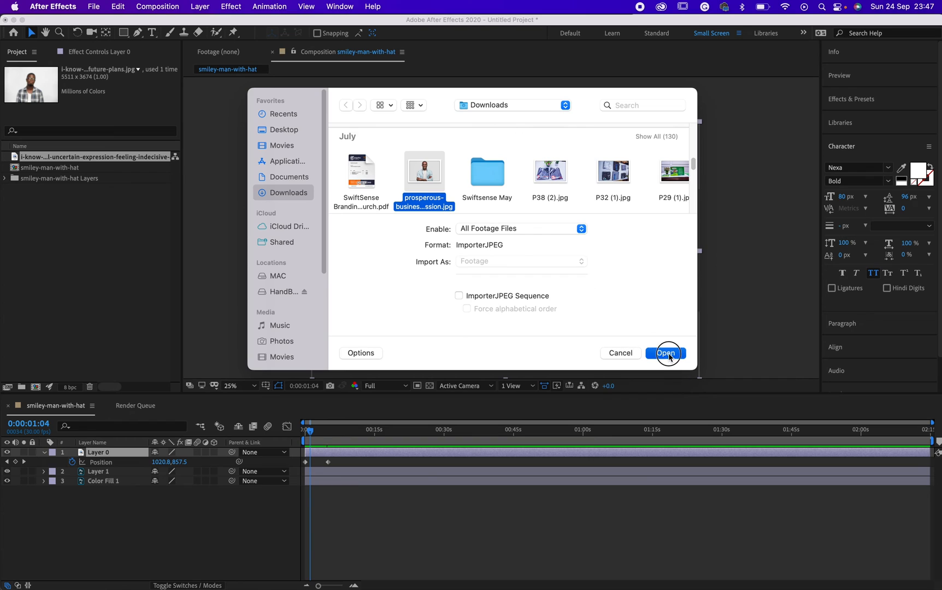
left_click(665, 353)
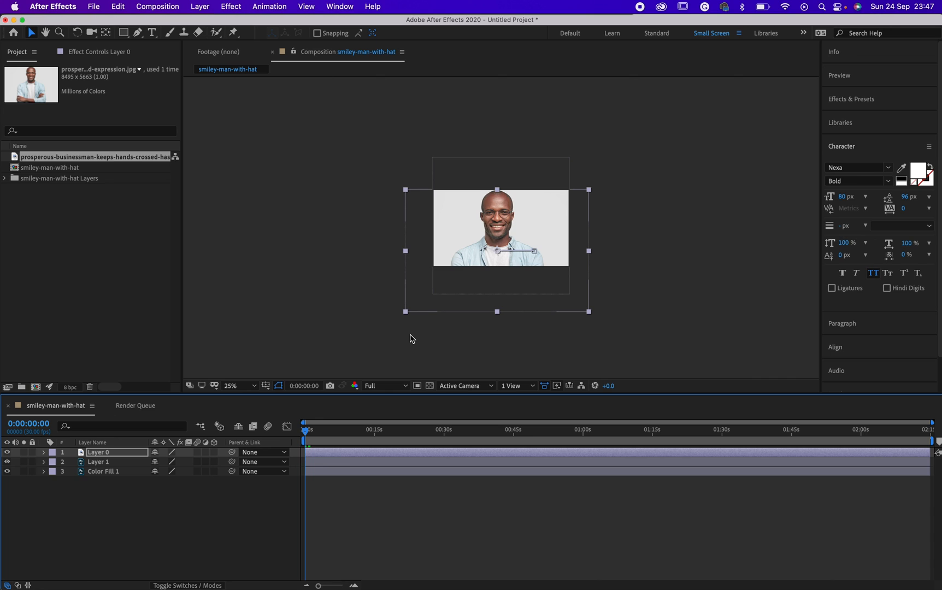
mouse_move(491, 221)
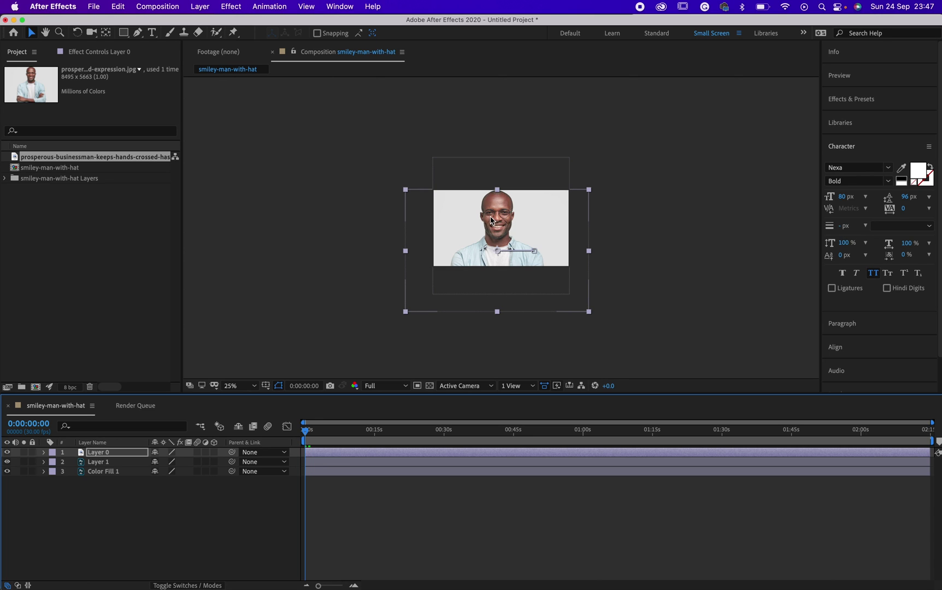
mouse_move(479, 416)
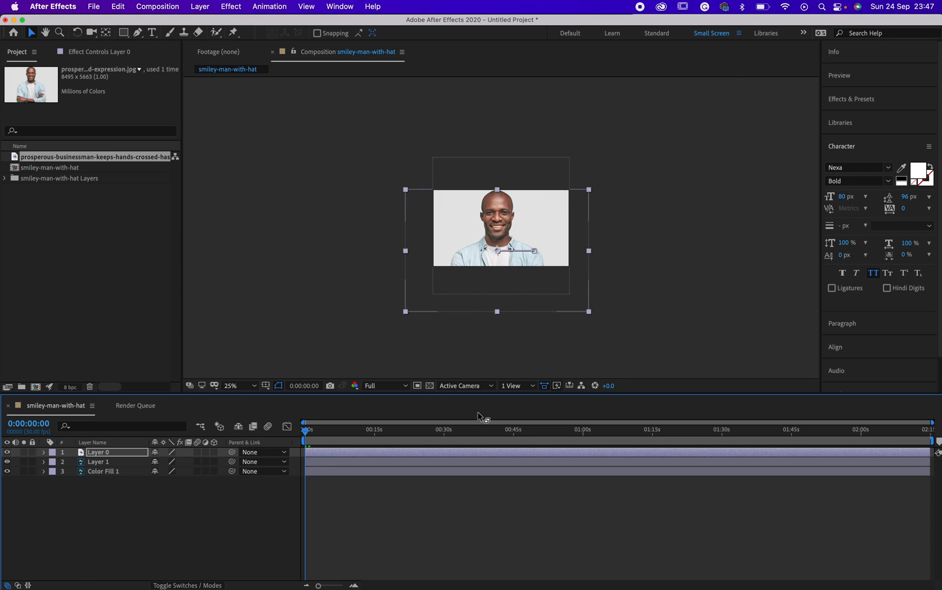
mouse_move(422, 527)
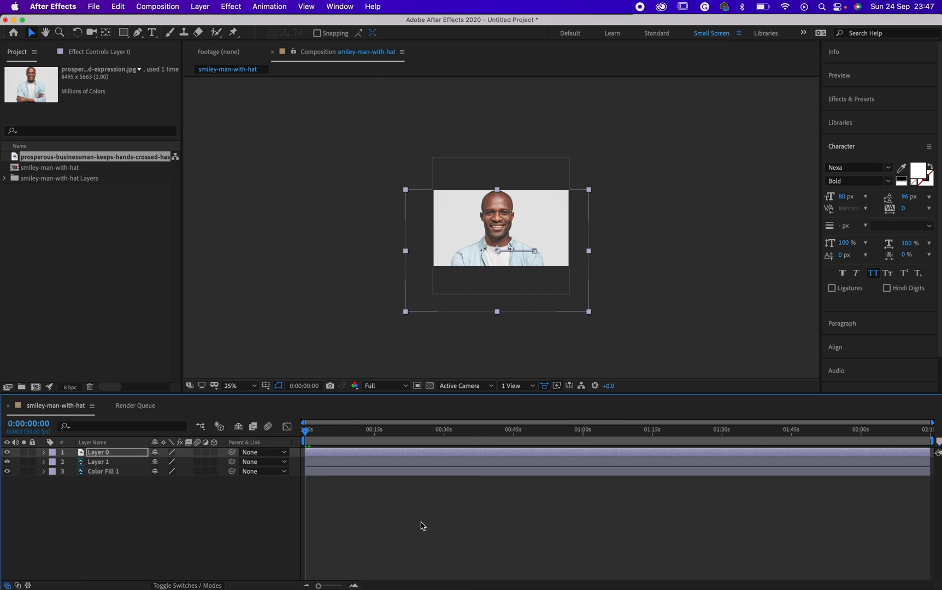